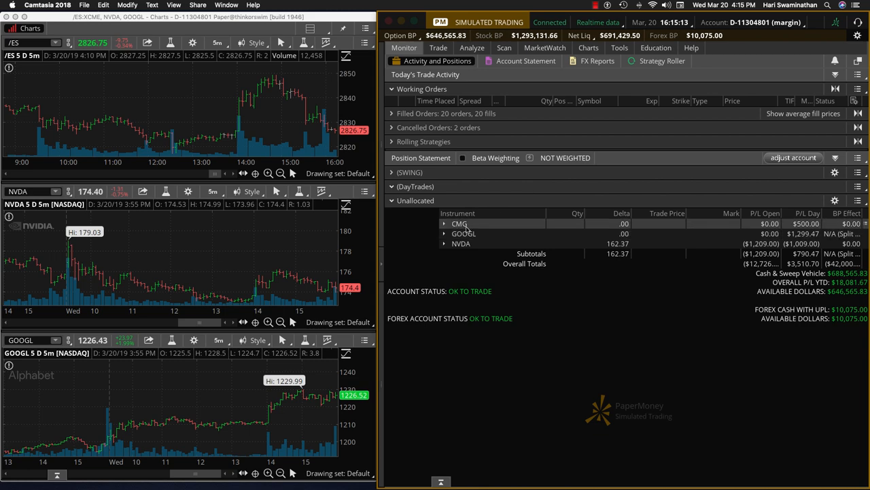
mouse_move(466, 226)
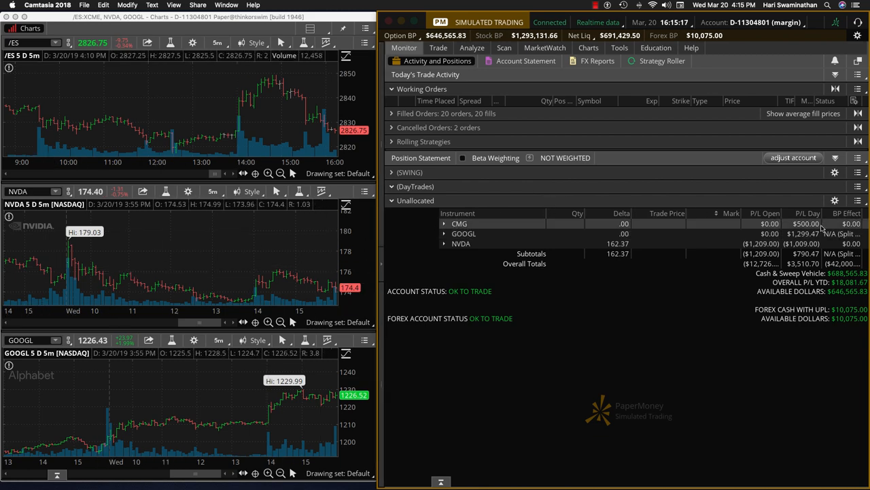
mouse_move(792, 225)
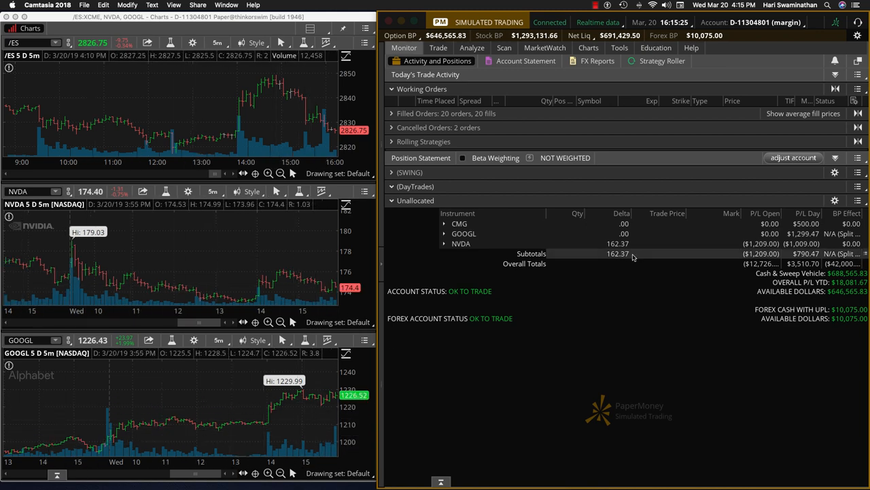
mouse_move(639, 257)
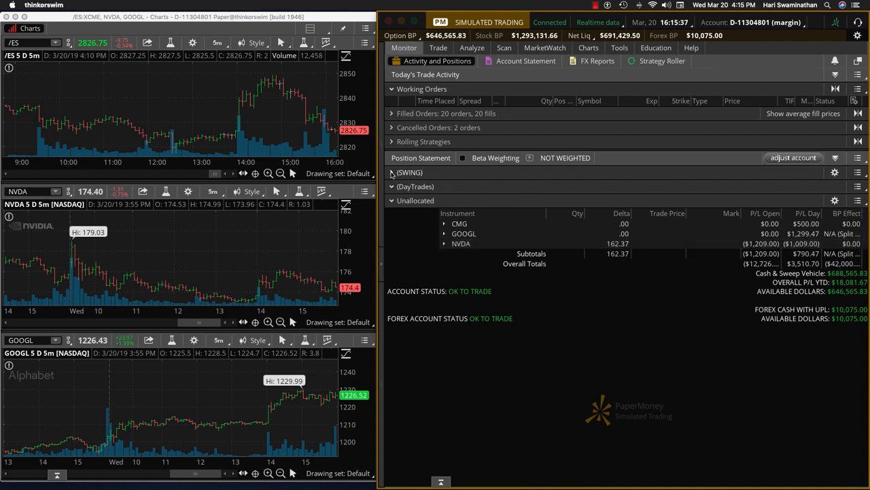
Expand the SWING group to reveal ADBE, AMZN, GOOGL, JPM, SHOP and TSLA positions with P/L.
click(393, 172)
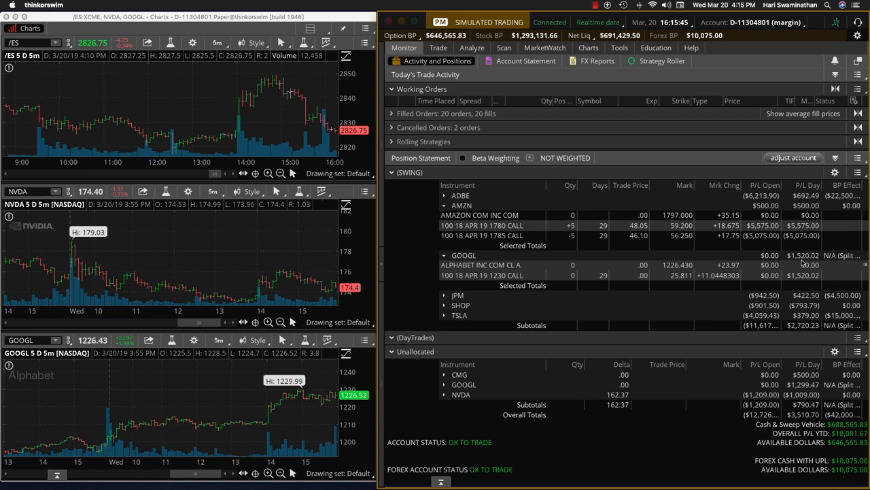
mouse_move(800, 264)
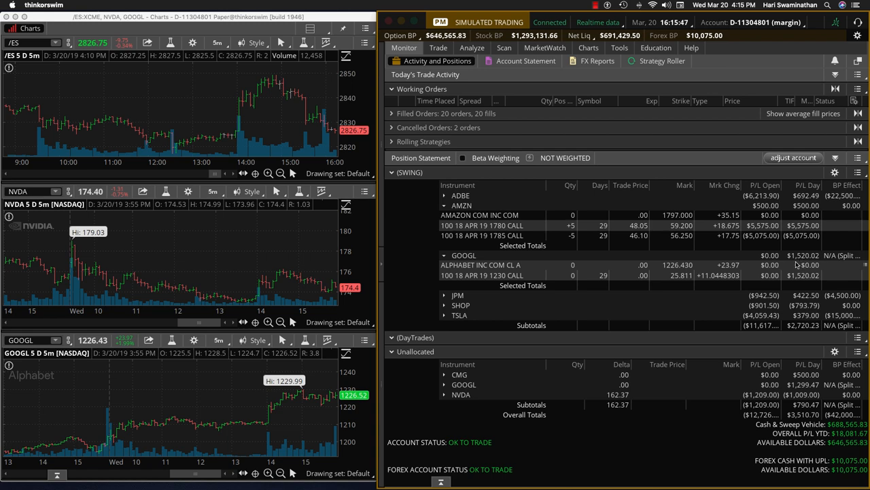